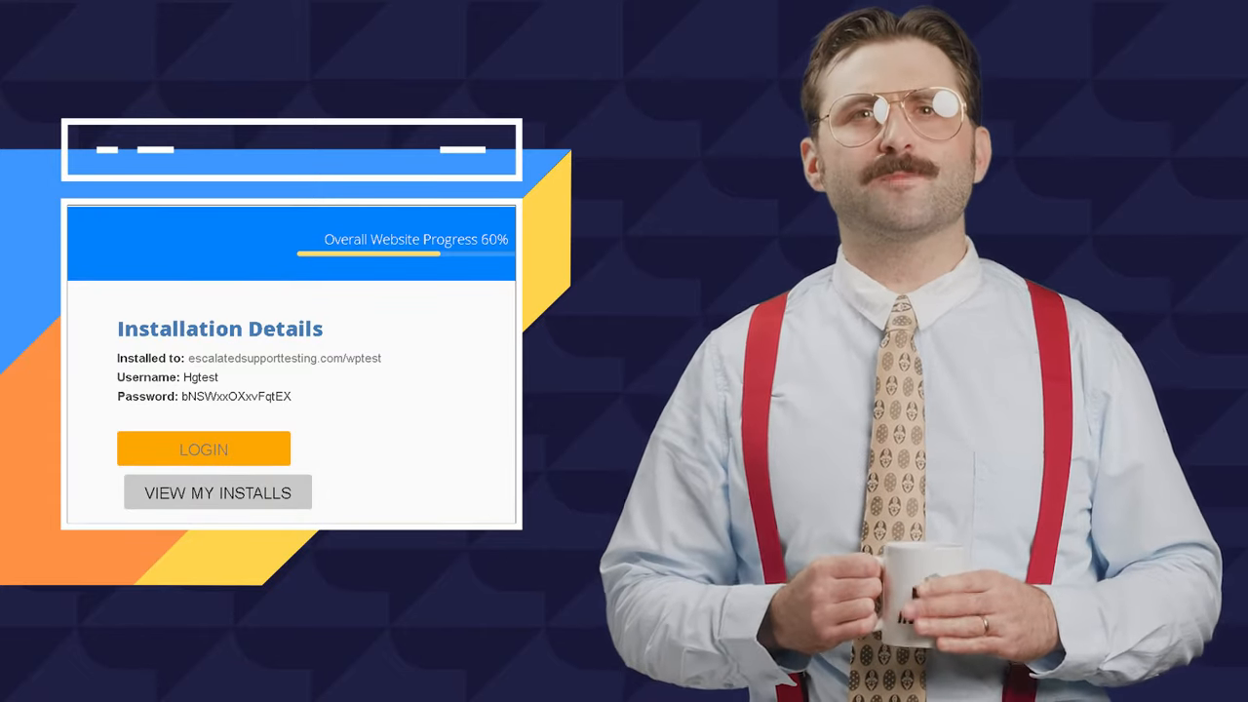
{"action": "left_click", "coordinate": [204, 448]}
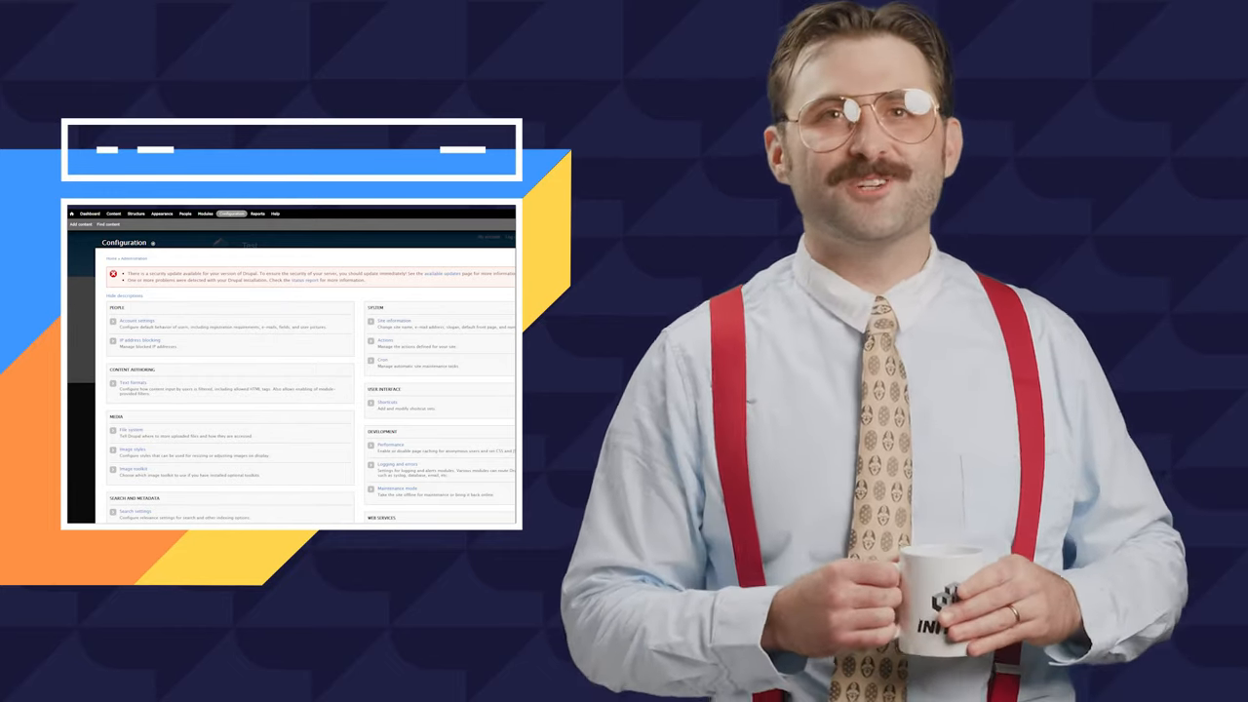
{"action": "left_click", "coordinate": [113, 214]}
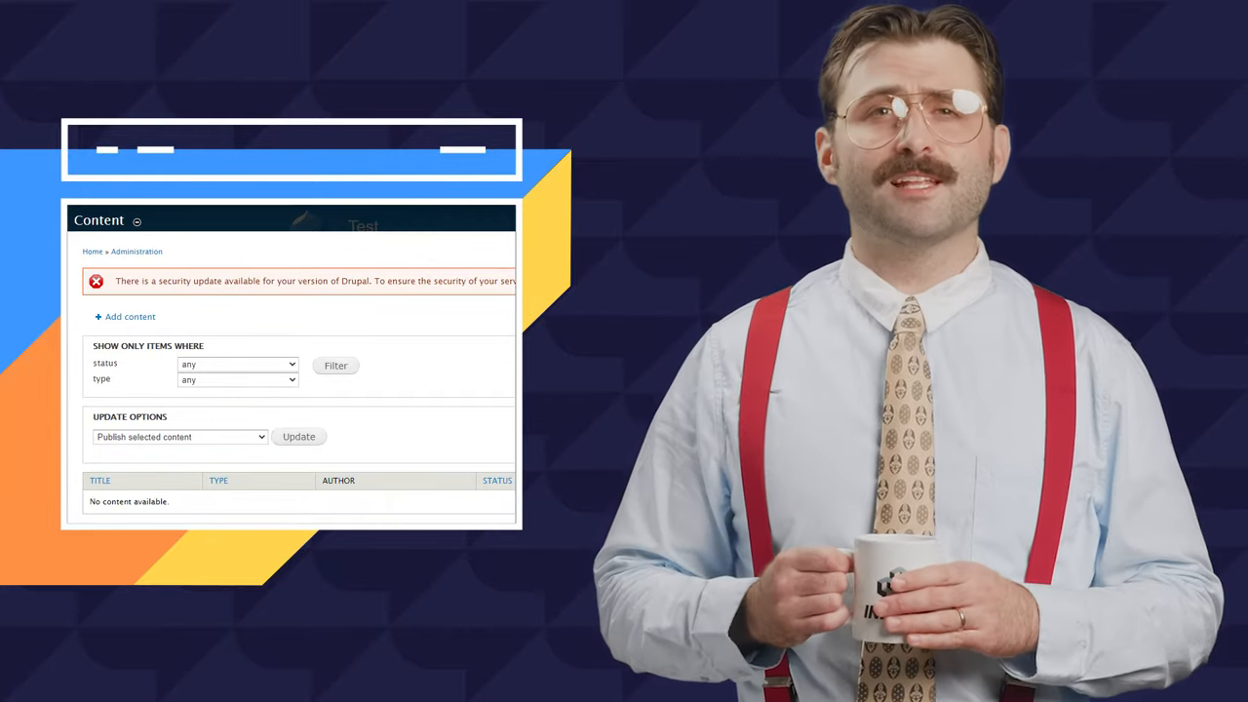